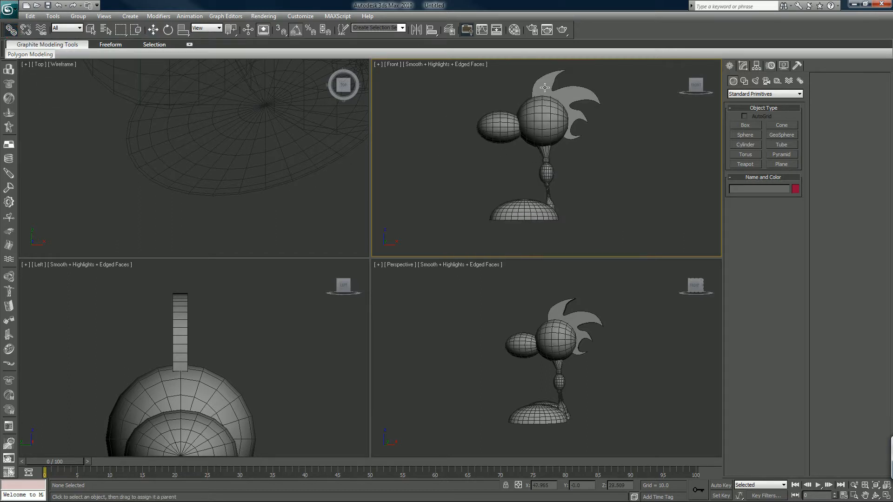
Step: Select the spiky crest and neck sphere, then marquee the neck, body and leg pieces
{"action": "left_click", "coordinate": [545, 87]}
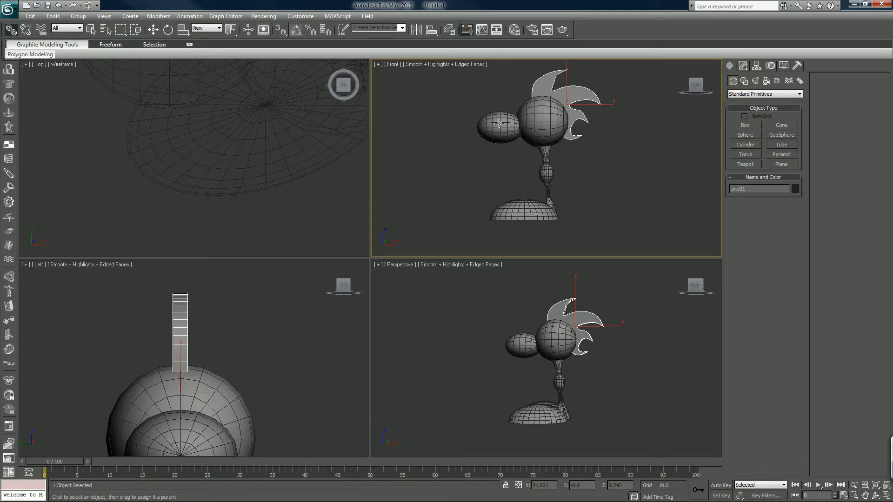
{"action": "left_click", "coordinate": [547, 119]}
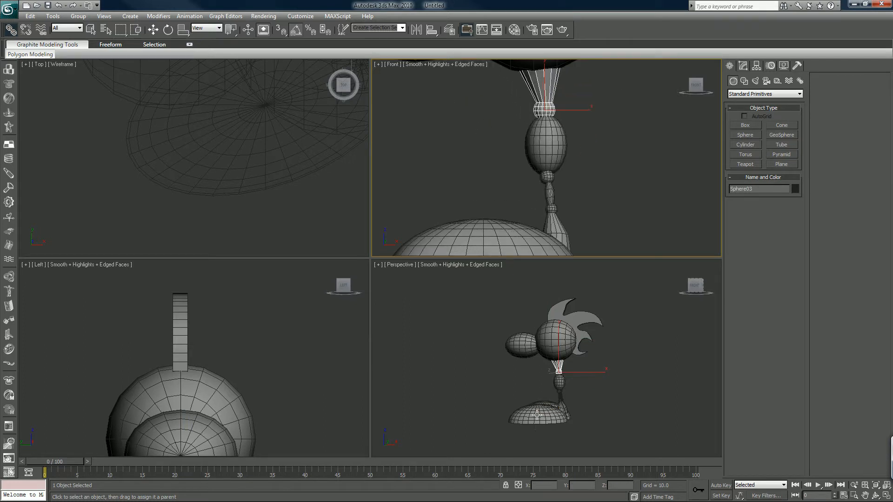
{"action": "mouse_move", "coordinate": [594, 334]}
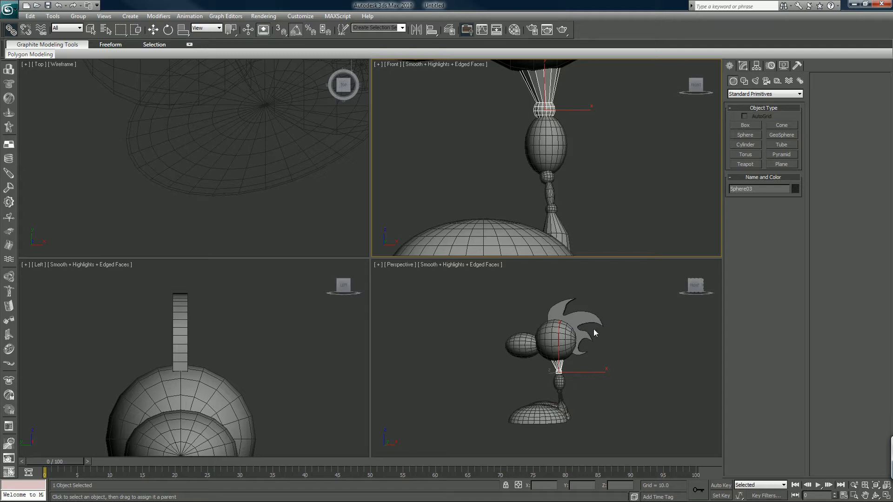
{"action": "left_click_drag", "start_coordinate": [596, 334], "coordinate": [479, 437]}
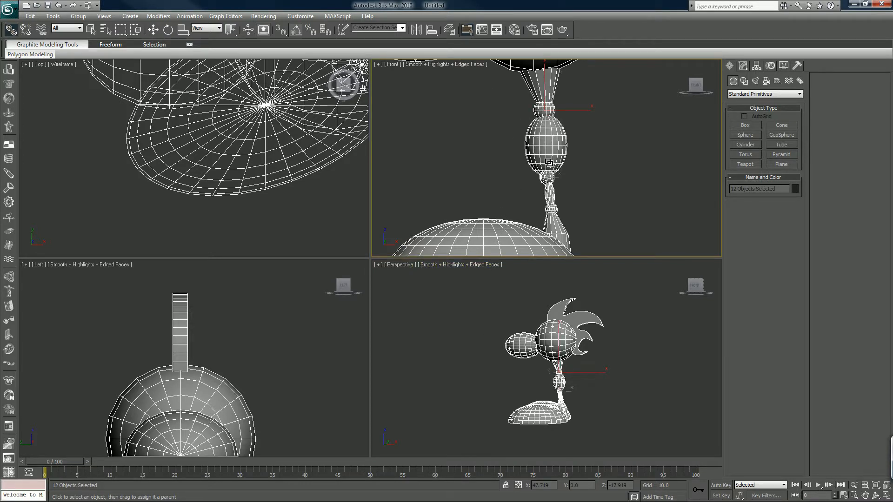
Step: Switch to the Move tool and select Sphere04, the body ellipsoid, on its own
{"action": "left_click", "coordinate": [153, 30]}
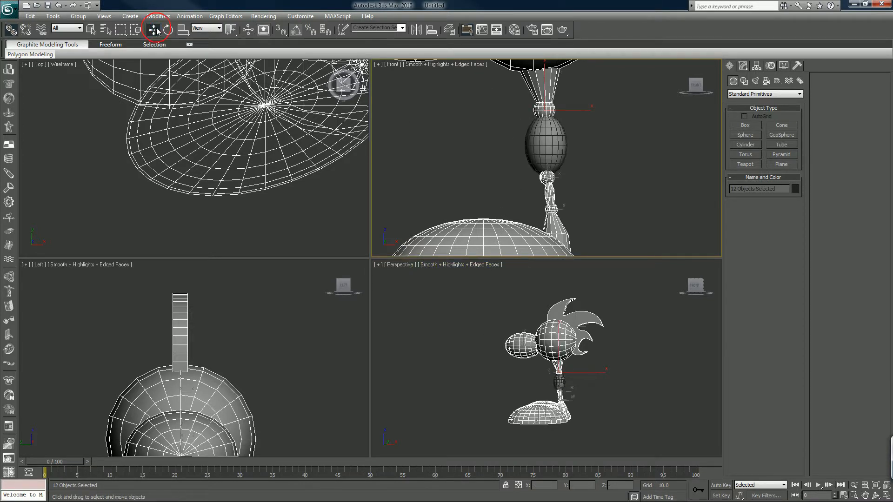
{"action": "left_click", "coordinate": [549, 141]}
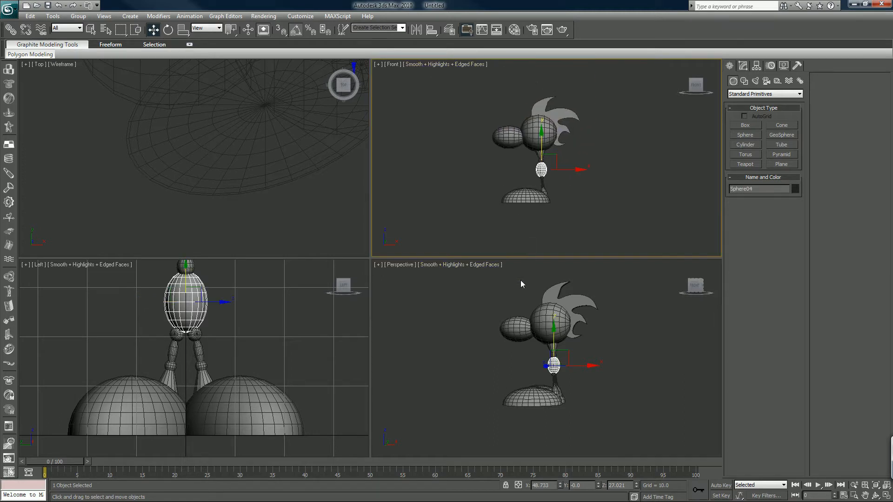
Step: Clear the selection before placing the first tail joint sphere
{"action": "left_click", "coordinate": [519, 270]}
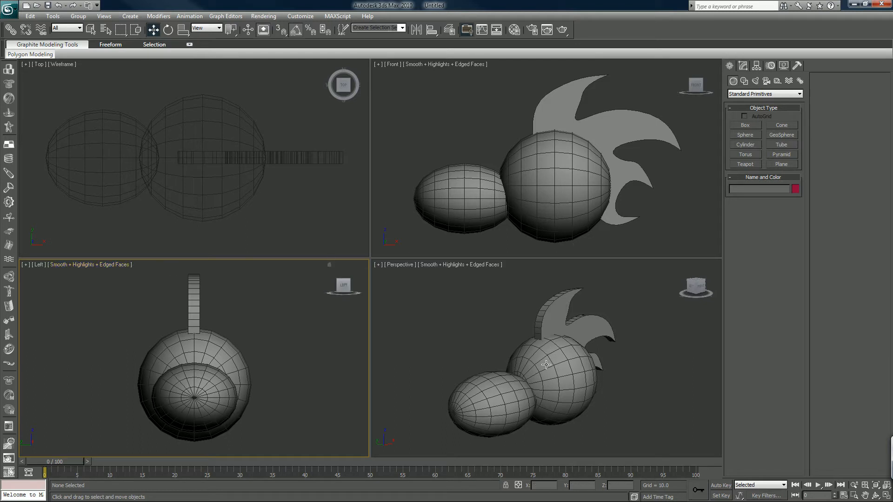
{"action": "mouse_move", "coordinate": [592, 365]}
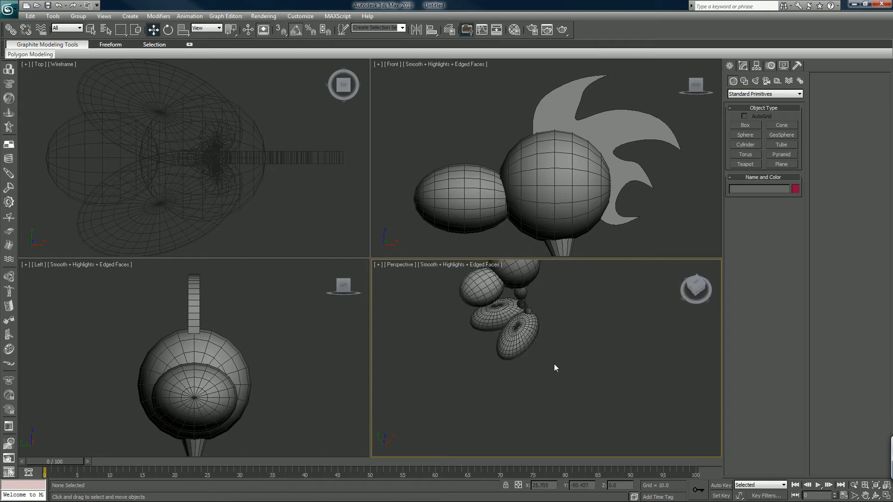
{"action": "mouse_move", "coordinate": [694, 288]}
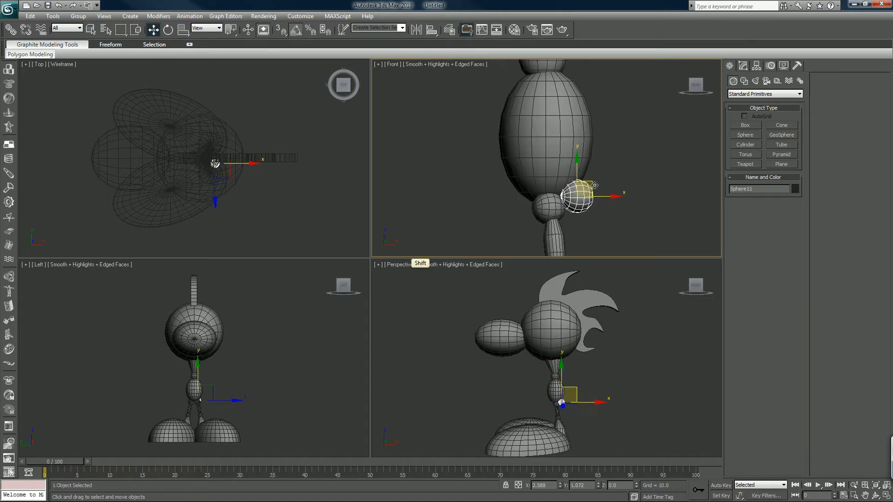
Step: Zoom the Left viewport onto the hips and select Sphere05, the hip joint sphere
{"action": "left_click_drag", "start_coordinate": [577, 198], "coordinate": [548, 209]}
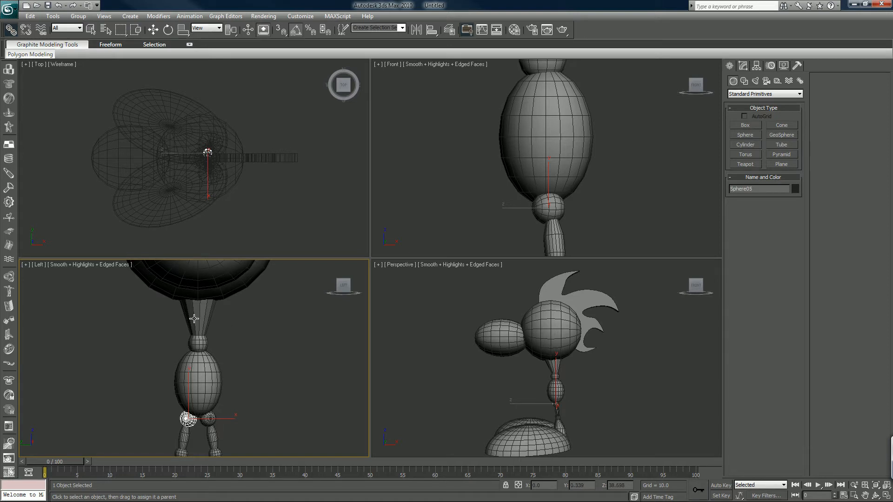
{"action": "left_click", "coordinate": [153, 29]}
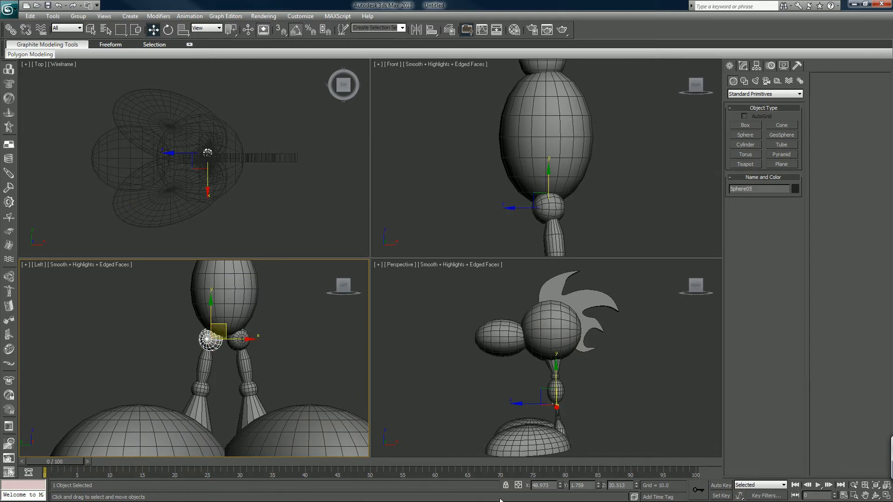
Step: Enter exact X and Y positions for the hip joint sphere, then select Sphere02
{"action": "left_click", "coordinate": [540, 486]}
{"action": "type", "text": "49"}
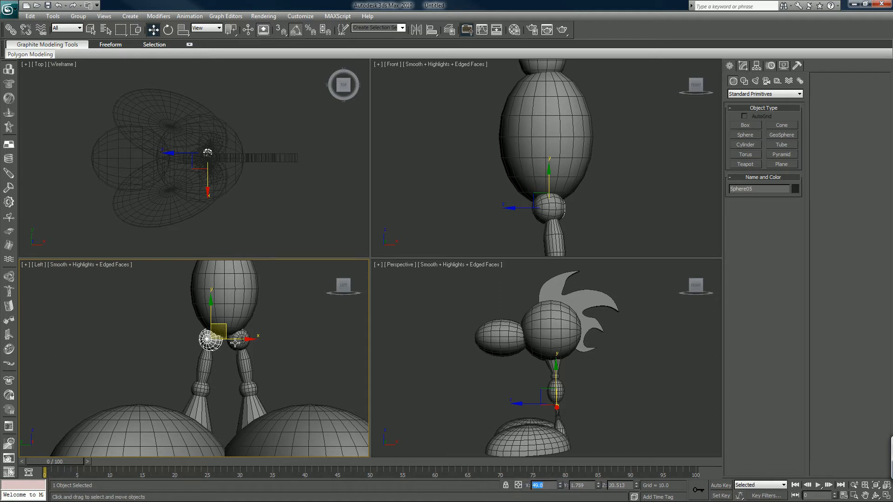
{"action": "left_click_drag", "start_coordinate": [211, 340], "coordinate": [236, 340]}
{"action": "type", "text": "2"}
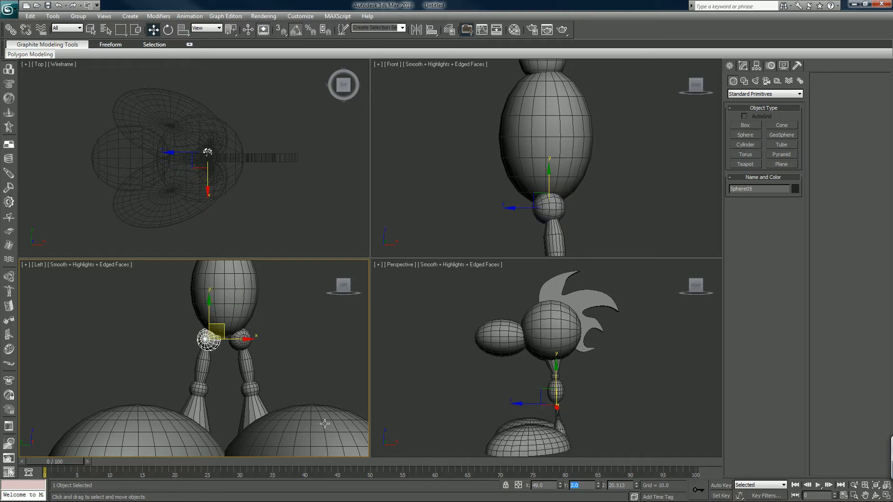
{"action": "mouse_move", "coordinate": [270, 398]}
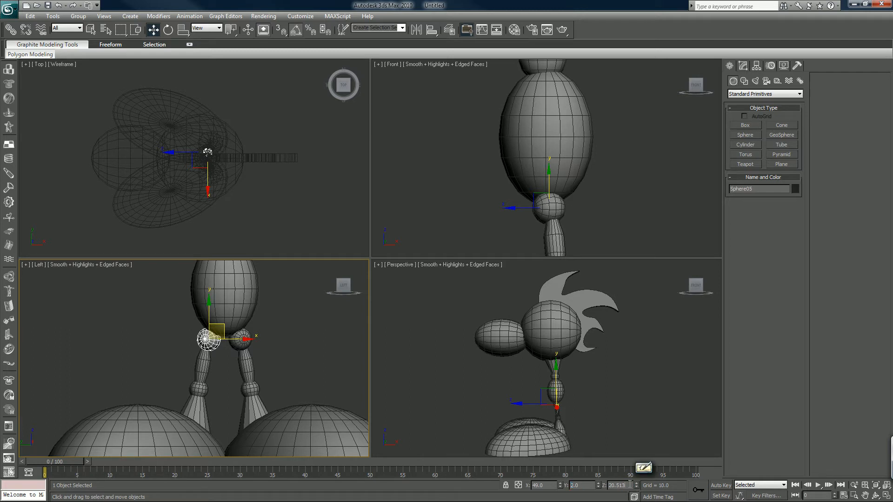
{"action": "left_click", "coordinate": [617, 485]}
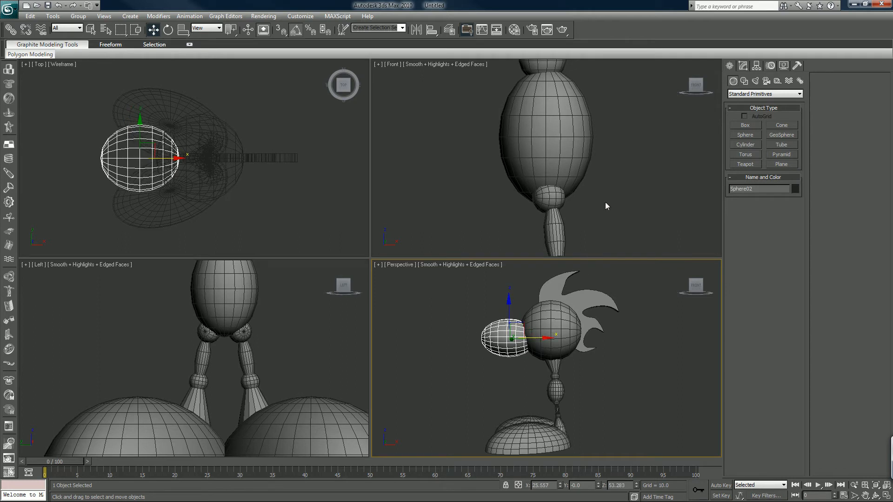
{"action": "mouse_move", "coordinate": [563, 215]}
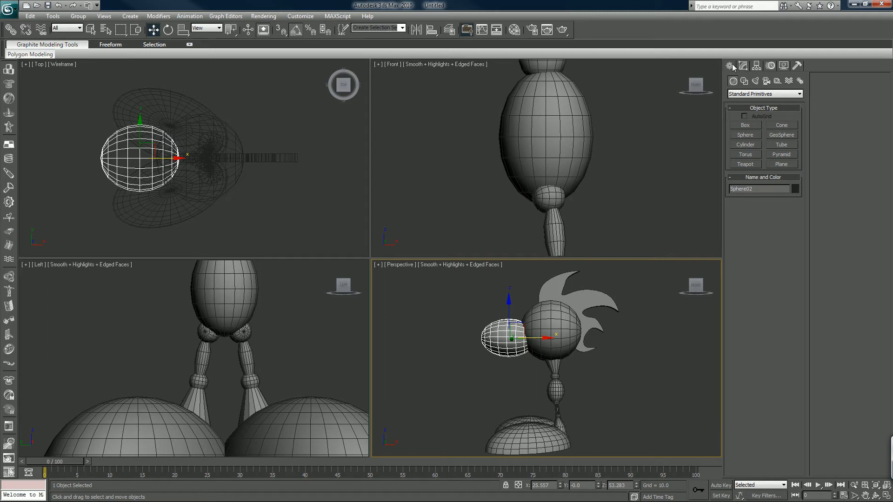
Step: Select Sphere11, the small tail sphere, for rotating in Local coordinates
{"action": "left_click", "coordinate": [746, 135]}
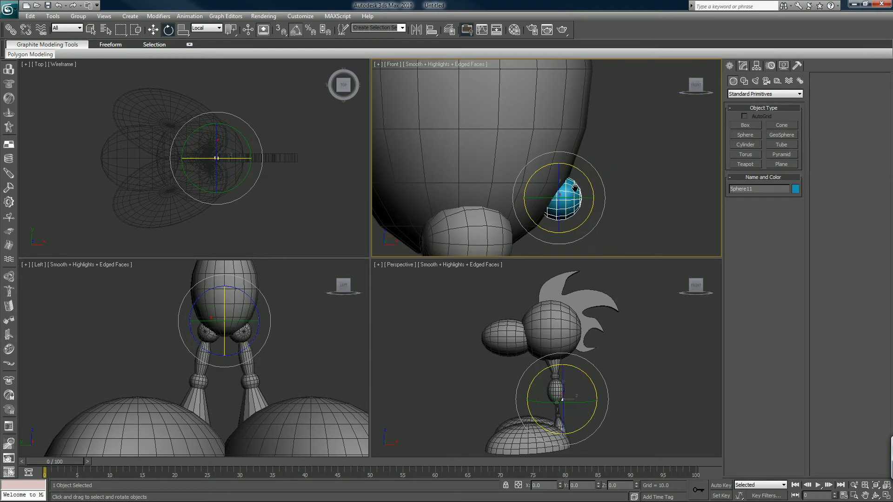
Step: Shift-drag a clone of the tail sphere to the right, then return to the Create panel
{"action": "left_click_drag", "start_coordinate": [561, 196], "coordinate": [572, 187]}
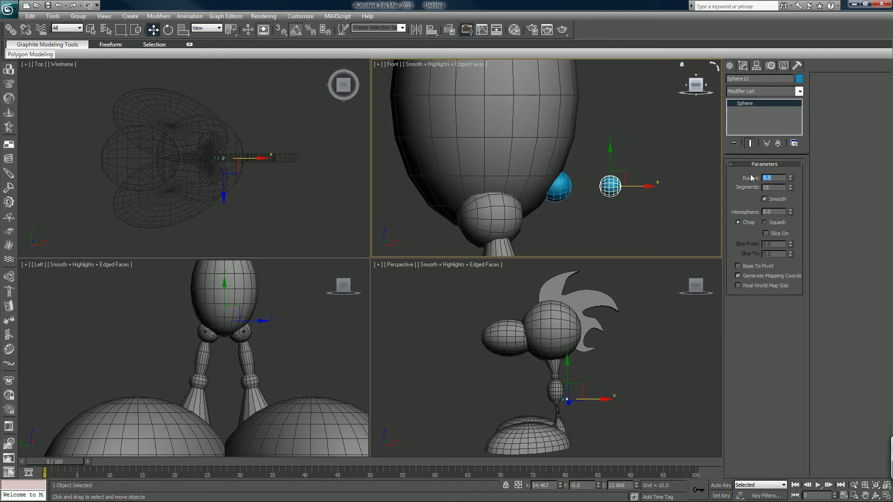
{"action": "mouse_move", "coordinate": [589, 174]}
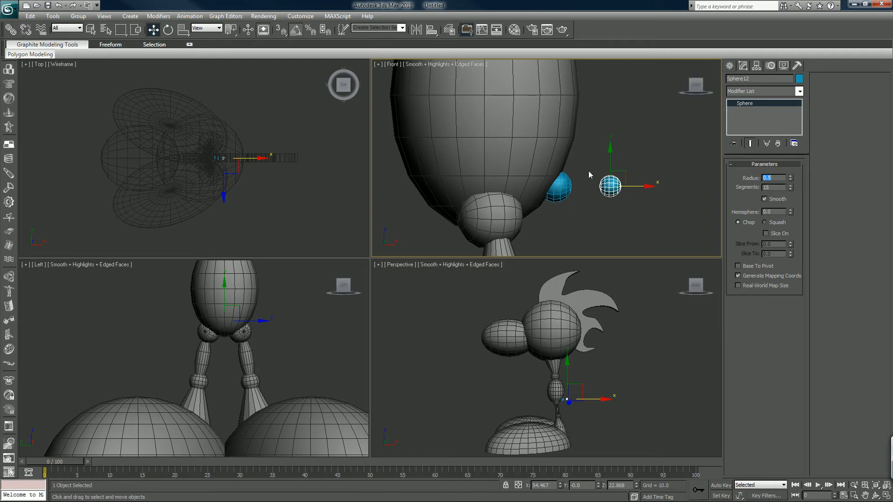
{"action": "left_click", "coordinate": [730, 65]}
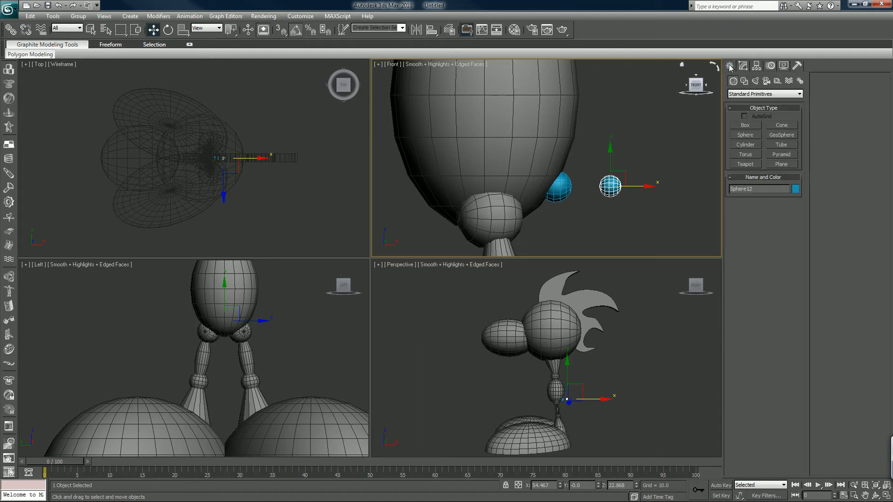
Step: Draw a thin cylinder between the two tail spheres
{"action": "left_click", "coordinate": [745, 144]}
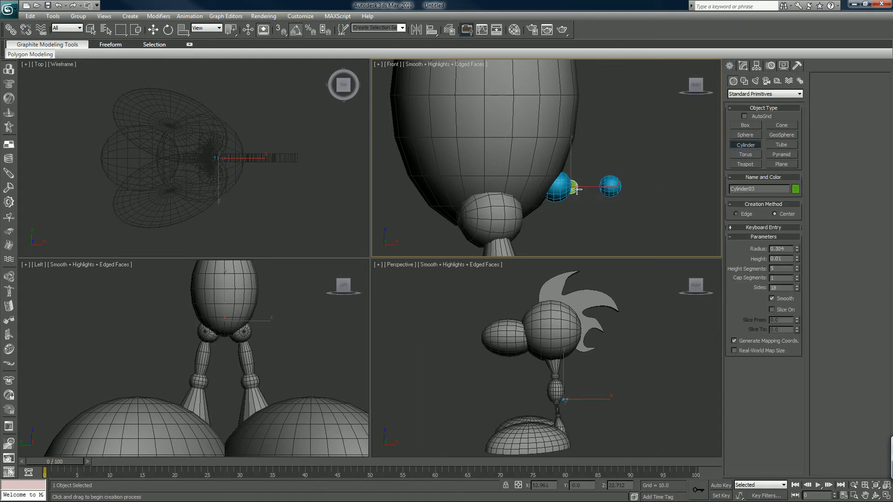
{"action": "left_click_drag", "start_coordinate": [572, 190], "coordinate": [577, 163]}
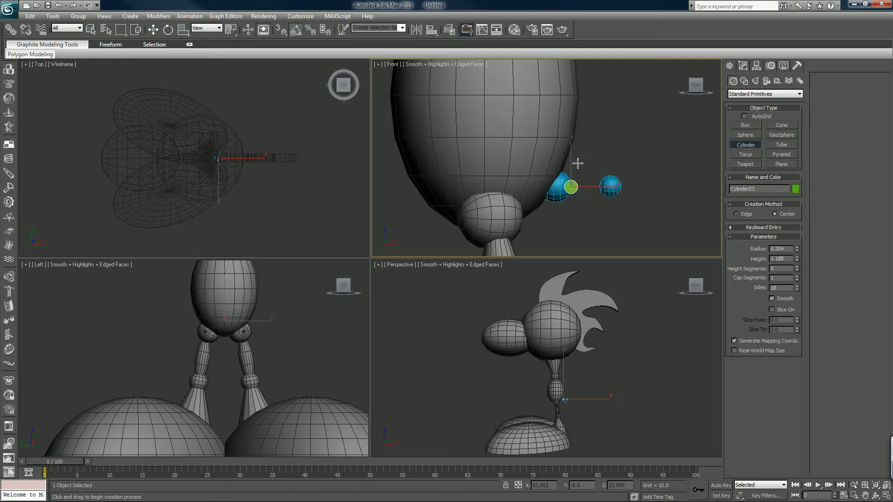
{"action": "left_click", "coordinate": [153, 29]}
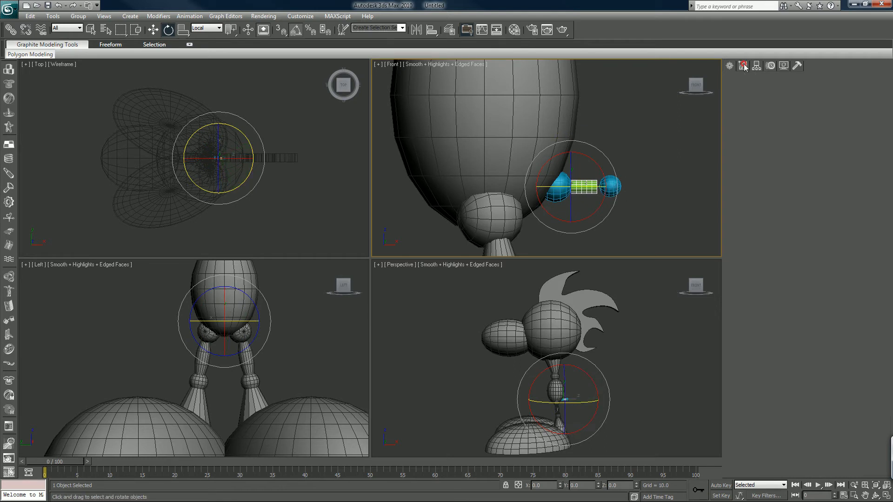
Step: Give the cylinder 2 height segments, move it against the first sphere and lengthen Height to 1.71
{"action": "left_click", "coordinate": [742, 65]}
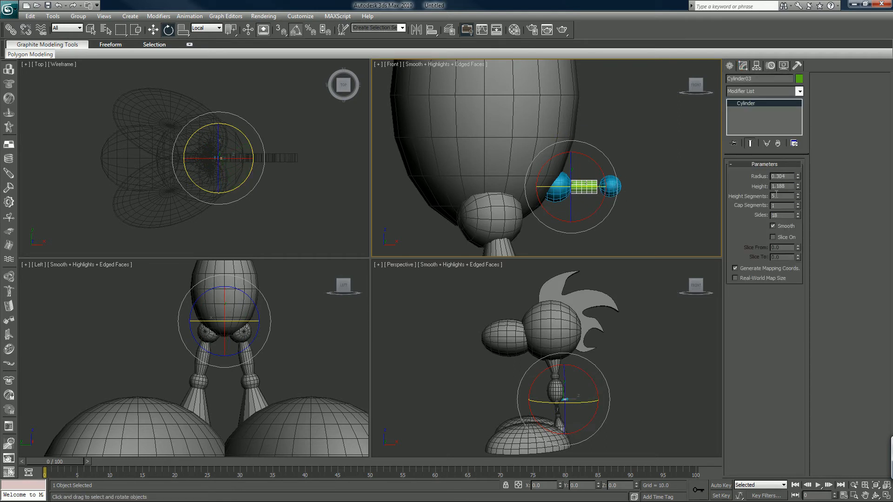
{"action": "left_click", "coordinate": [798, 198]}
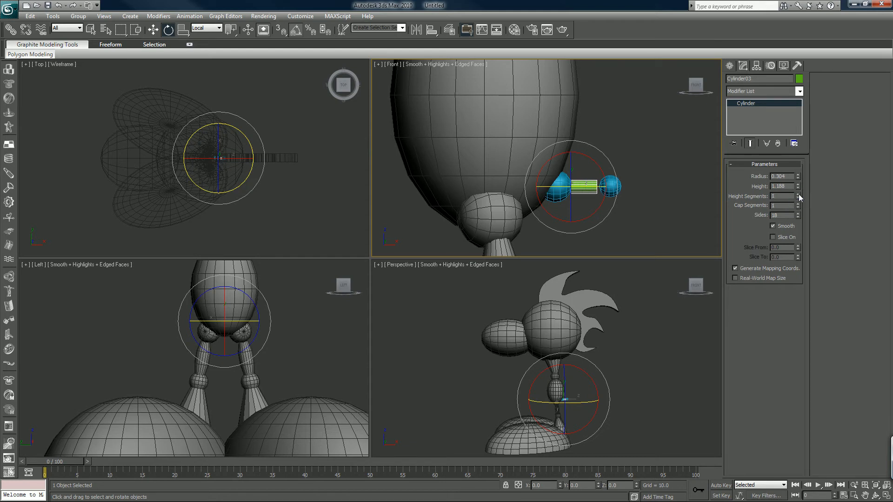
{"action": "left_click", "coordinate": [797, 194]}
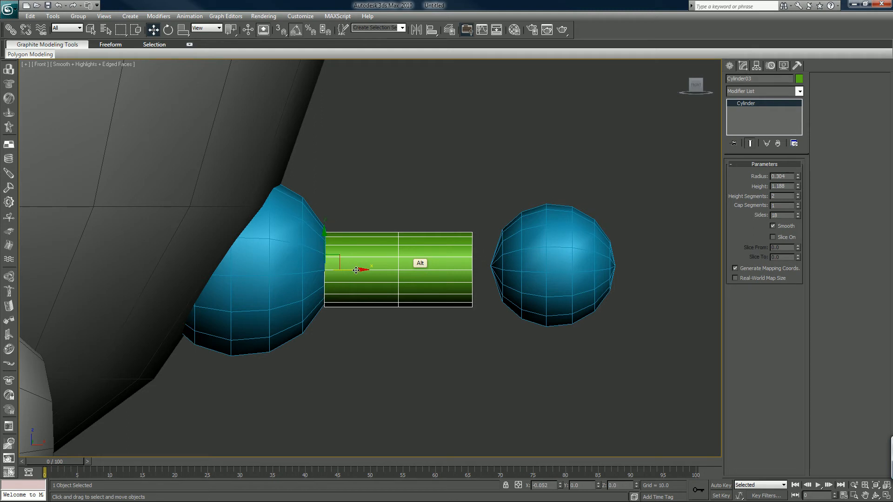
{"action": "left_click_drag", "start_coordinate": [359, 269], "coordinate": [344, 270]}
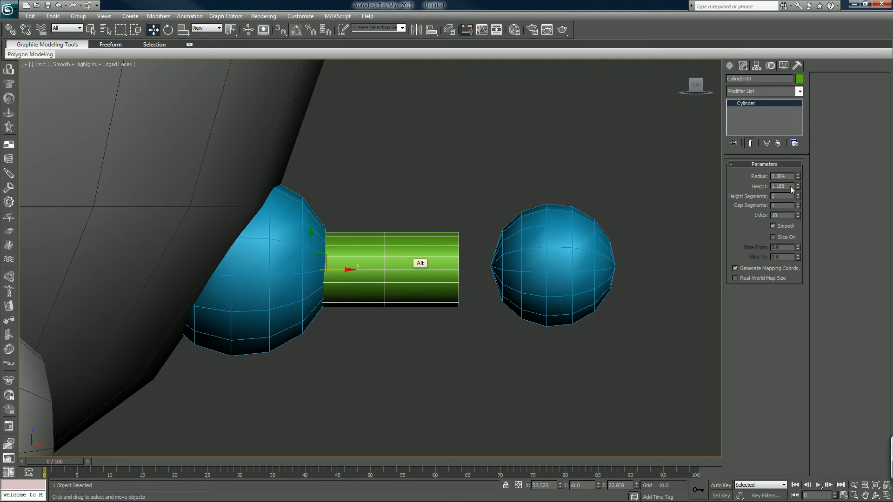
{"action": "left_click", "coordinate": [798, 185]}
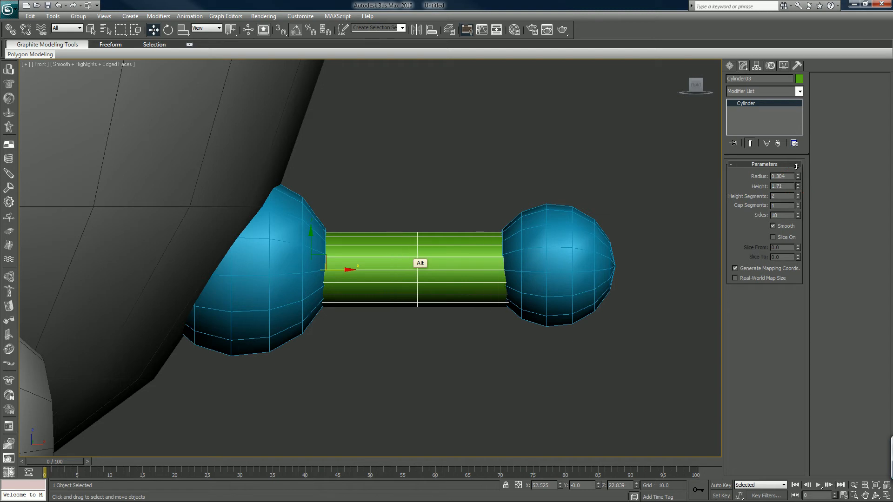
{"action": "mouse_move", "coordinate": [570, 245]}
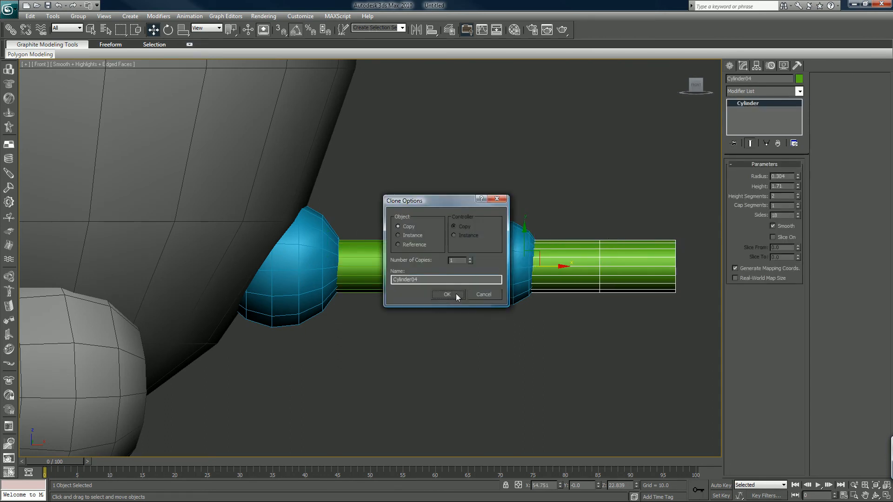
Step: Clone the cylinder as a Copy past the outer sphere and set Radius 0.3 with 8 sides
{"action": "left_click", "coordinate": [447, 295]}
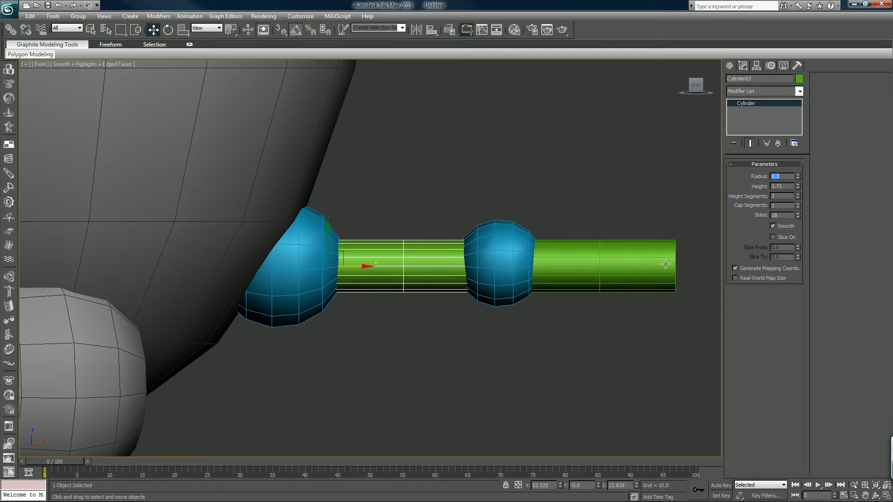
{"action": "left_click", "coordinate": [798, 194]}
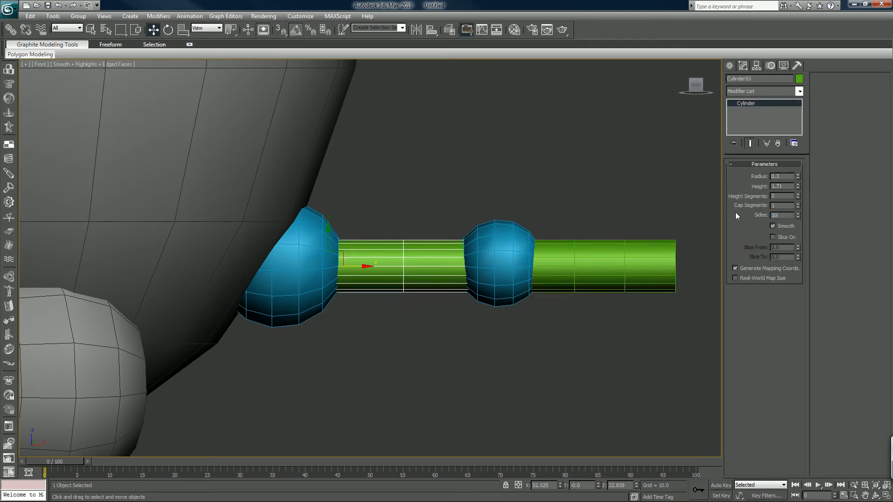
{"action": "left_click", "coordinate": [798, 218]}
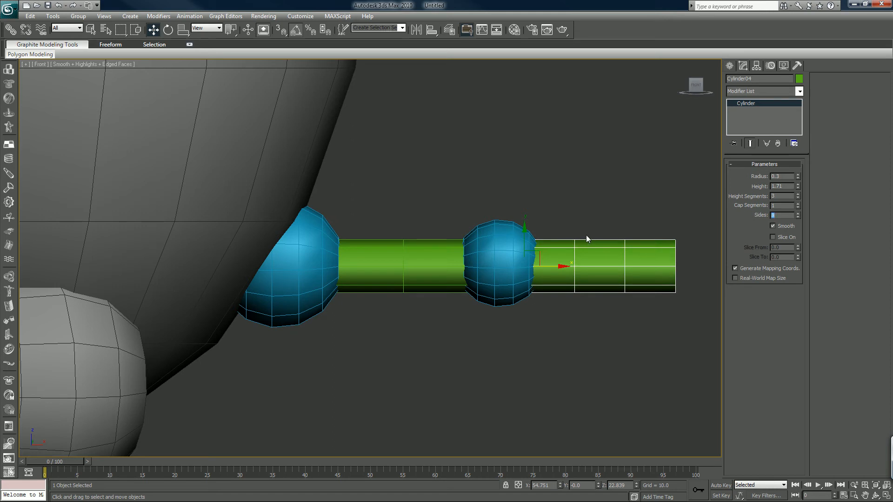
{"action": "mouse_move", "coordinate": [646, 241]}
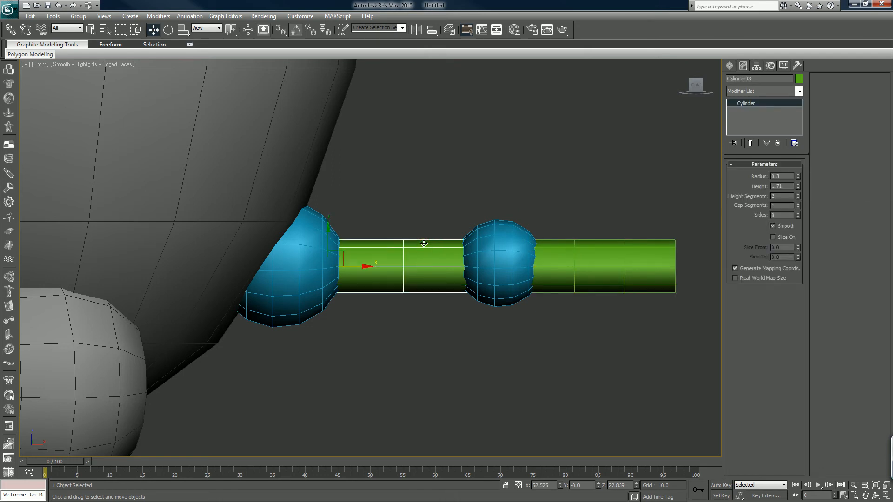
Step: Convert the outer tail cylinder to an Editable Poly mesh
{"action": "left_click", "coordinate": [501, 251]}
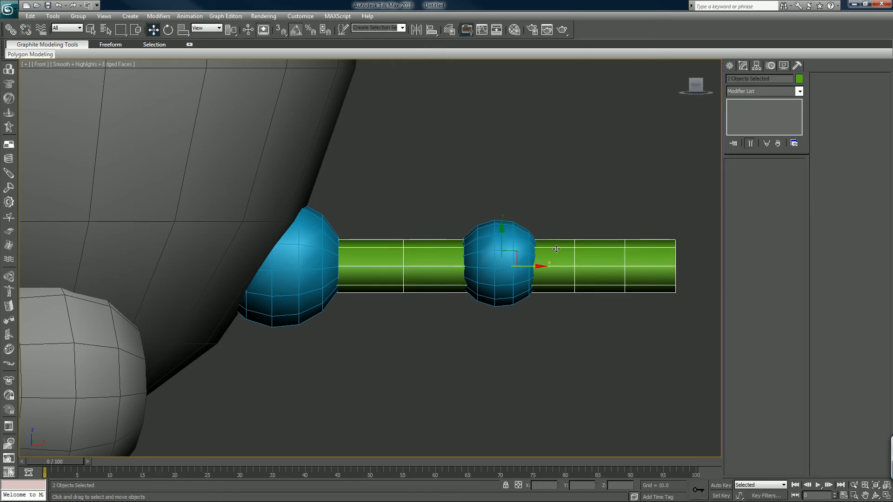
{"action": "mouse_move", "coordinate": [584, 338]}
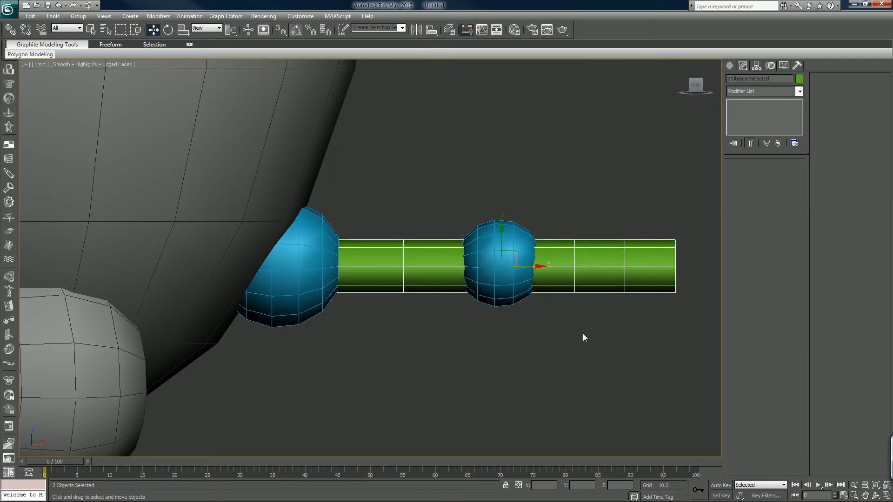
{"action": "right_click", "coordinate": [583, 338]}
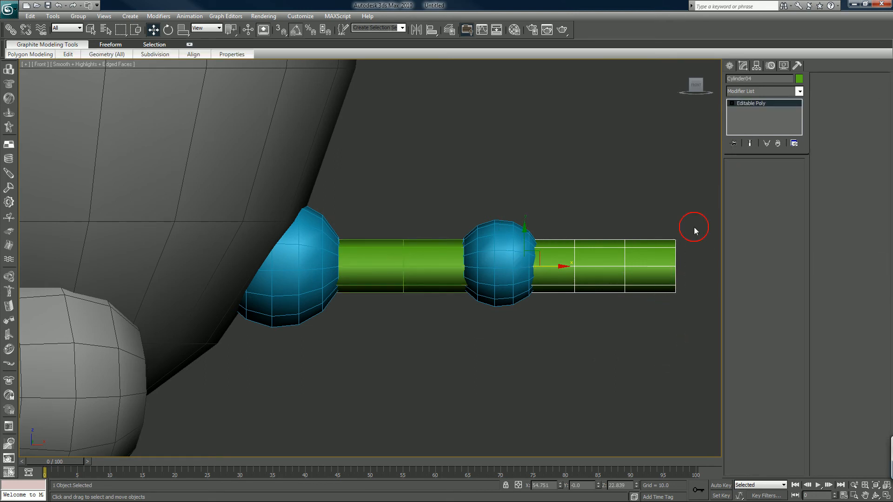
{"action": "left_click", "coordinate": [735, 142]}
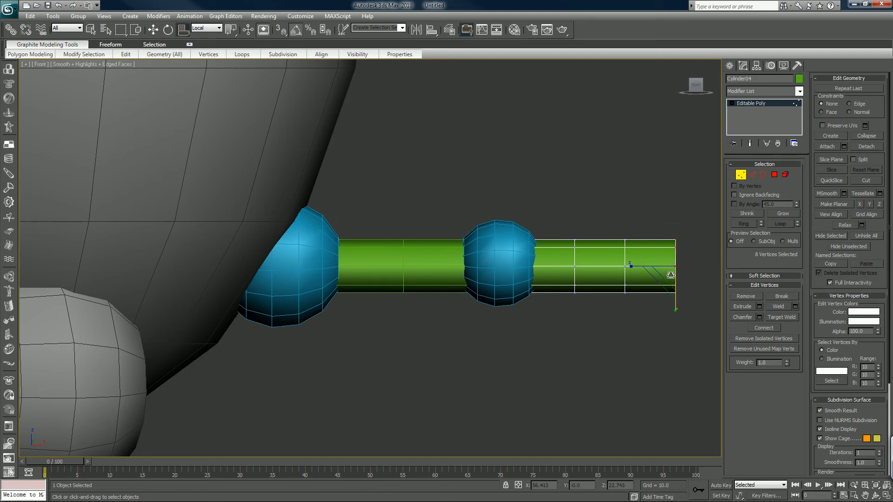
Step: Uniform-scale the eight end vertices inward so the cylinder end collapses into a cone tip
{"action": "left_click", "coordinate": [208, 54]}
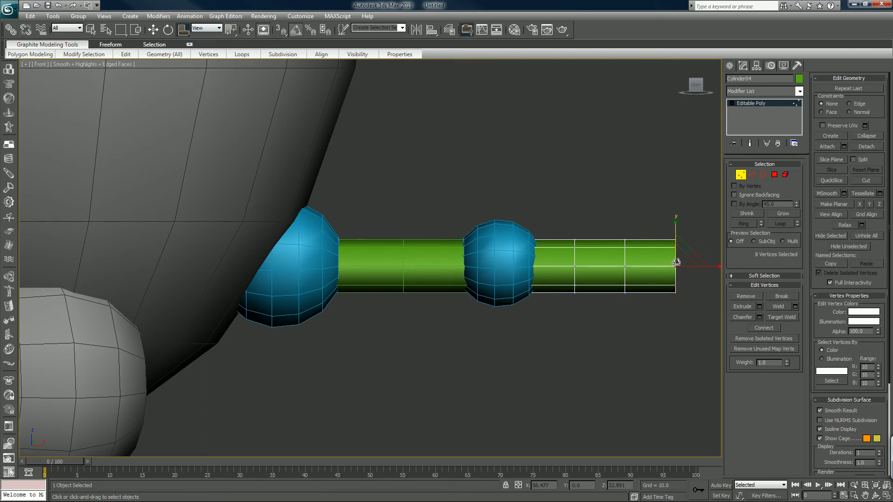
{"action": "left_click_drag", "start_coordinate": [674, 262], "coordinate": [686, 245]}
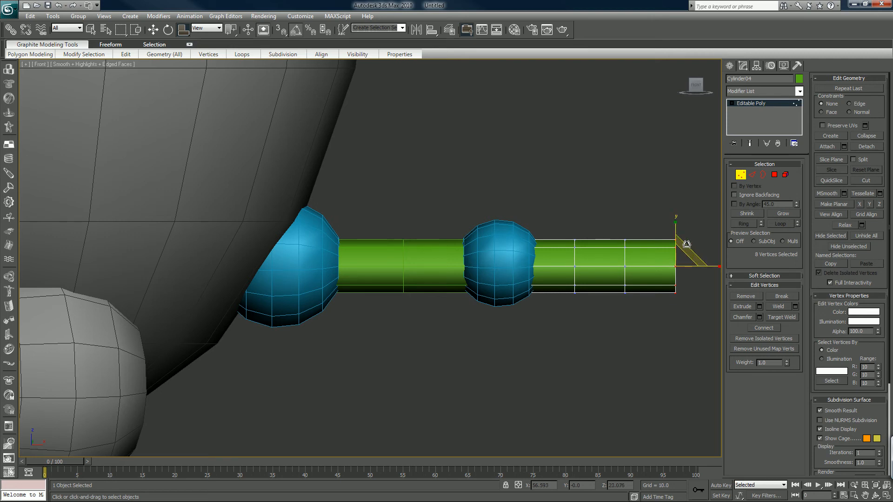
{"action": "left_click_drag", "start_coordinate": [686, 245], "coordinate": [681, 271]}
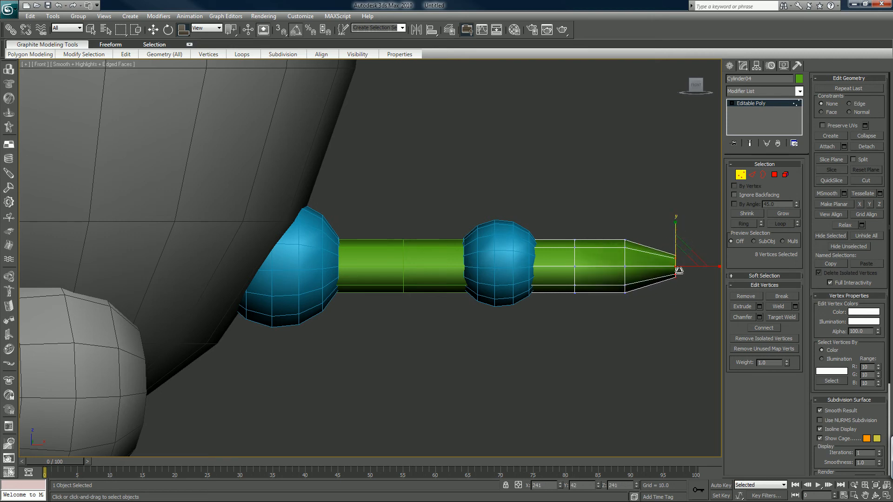
{"action": "left_click_drag", "start_coordinate": [682, 267], "coordinate": [671, 266]}
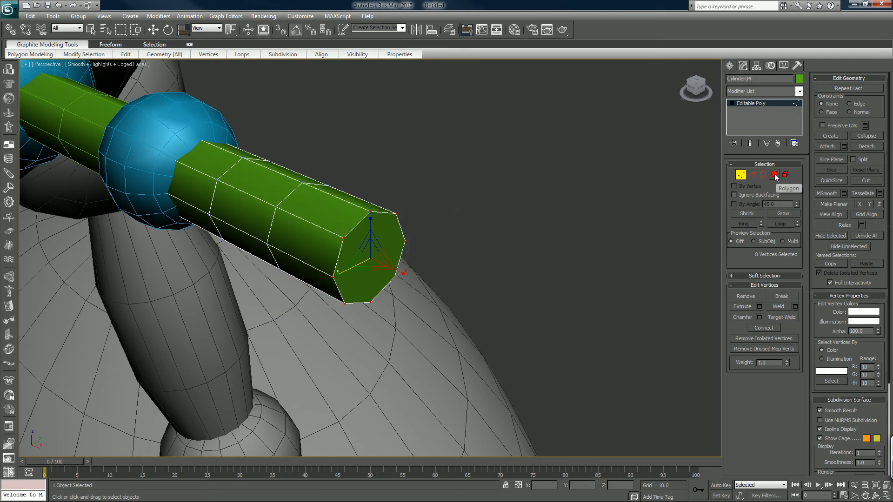
Step: In Polygon mode, move the face ring near the tip to lengthen and sharpen the taper
{"action": "left_click", "coordinate": [775, 175]}
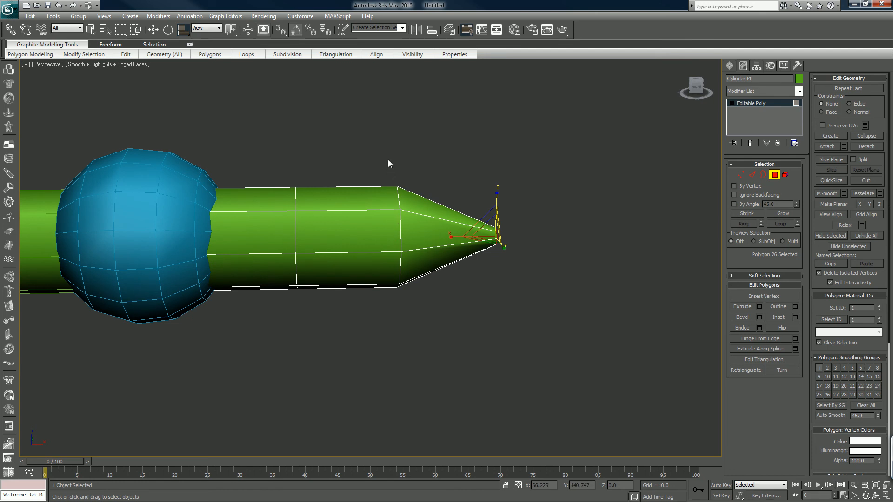
{"action": "mouse_move", "coordinate": [416, 163]}
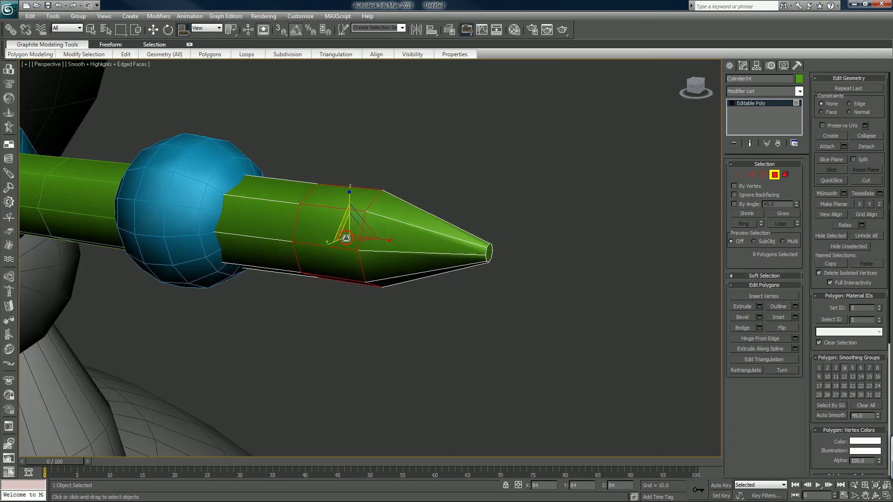
{"action": "left_click_drag", "start_coordinate": [346, 238], "coordinate": [349, 259]}
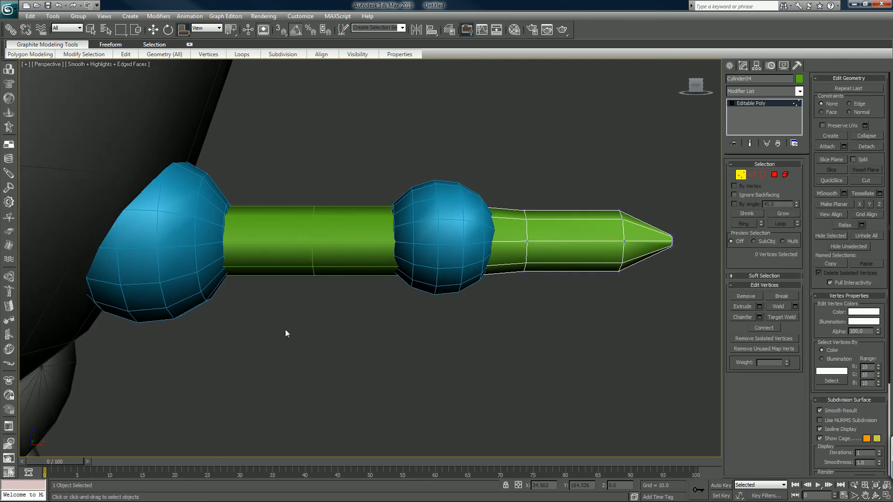
Step: Select the inner tail cylinder (Cylinder03) to begin making it an editable poly
{"action": "left_click", "coordinate": [742, 175]}
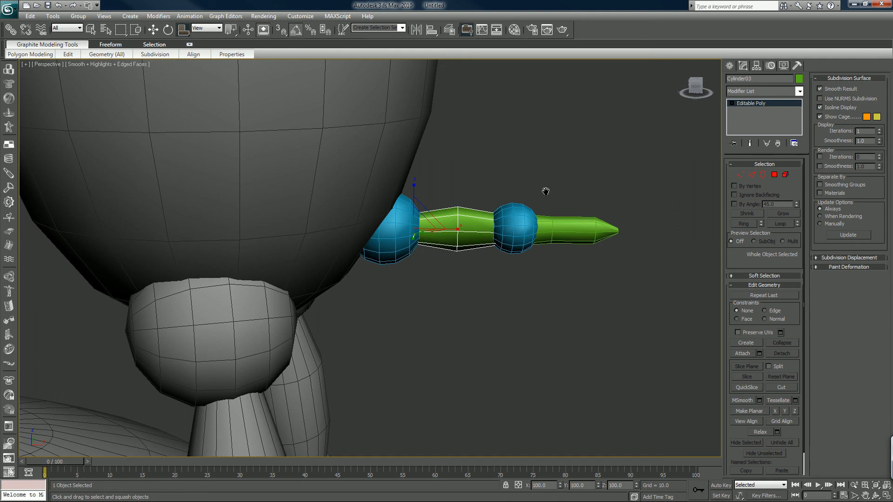
{"action": "mouse_move", "coordinate": [541, 191]}
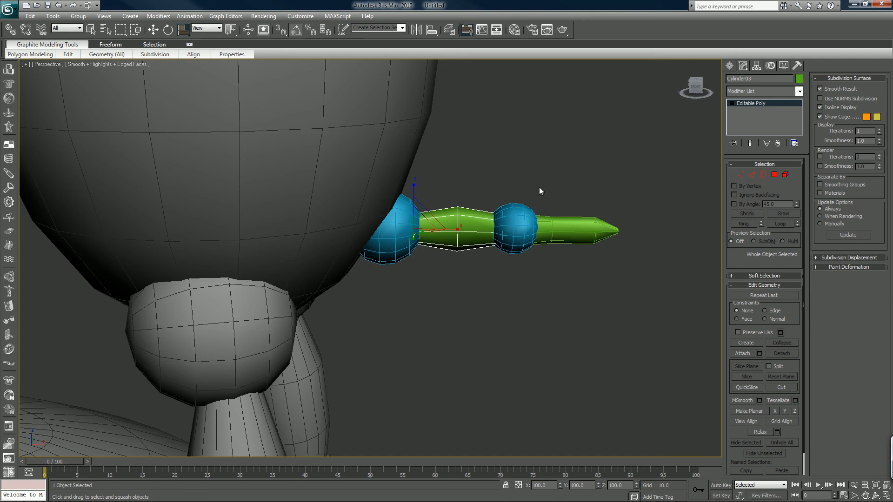